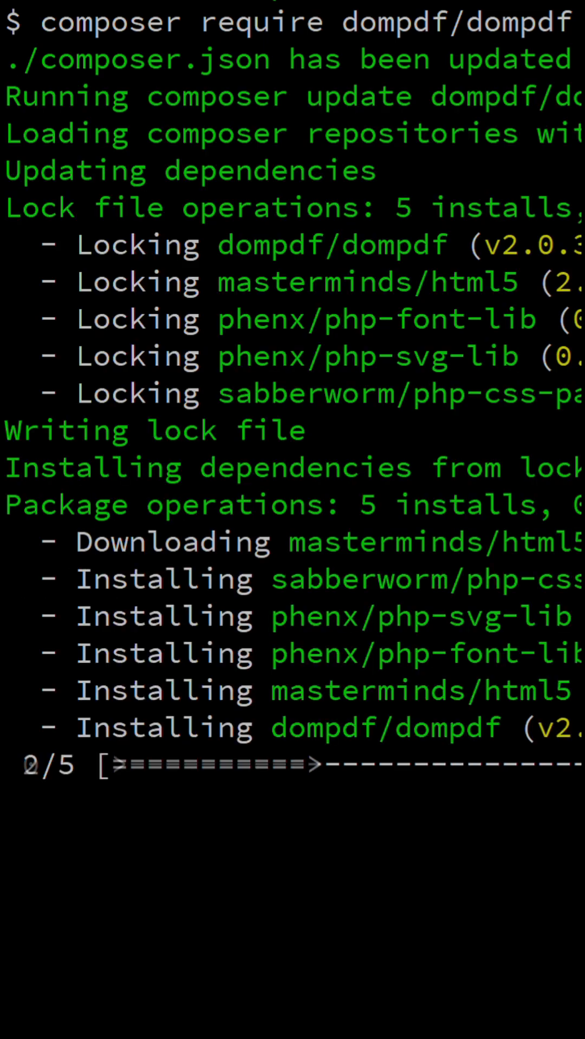
- Open templates/invoice.html.twig and inspect its invoice number and buyer placeholders
text(twig)
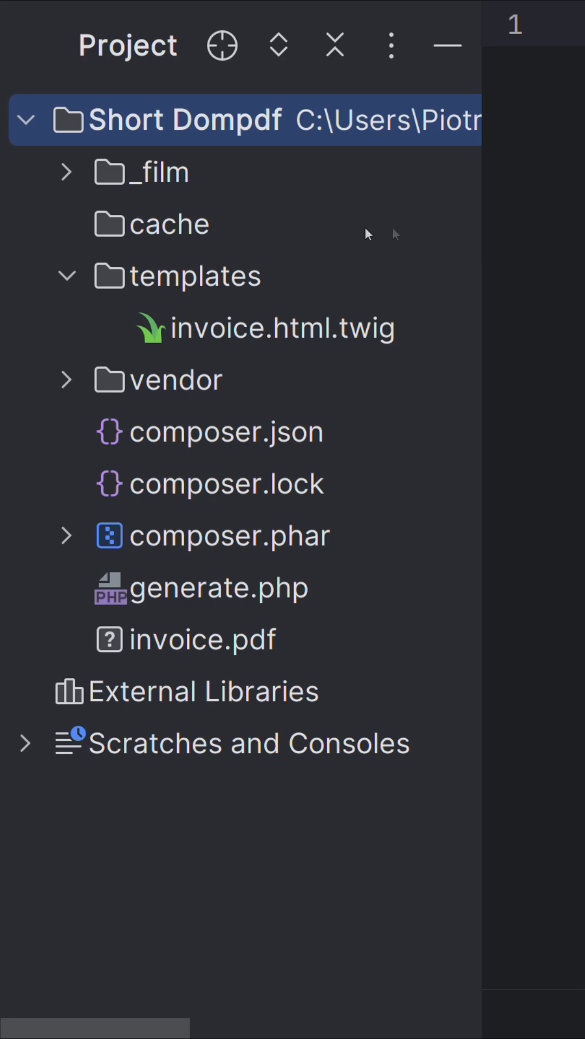
click(169, 223)
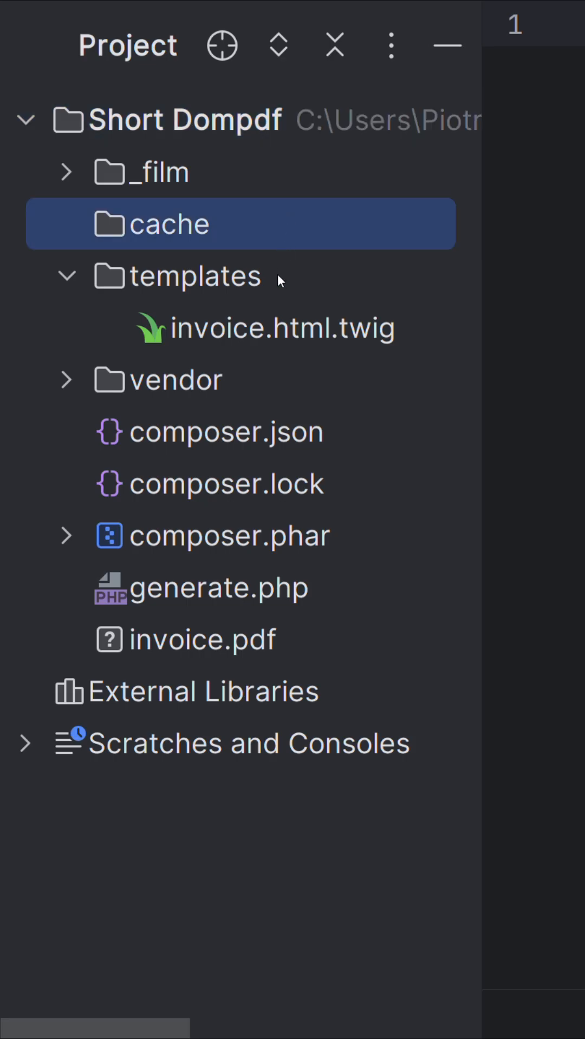
double_click(282, 328)
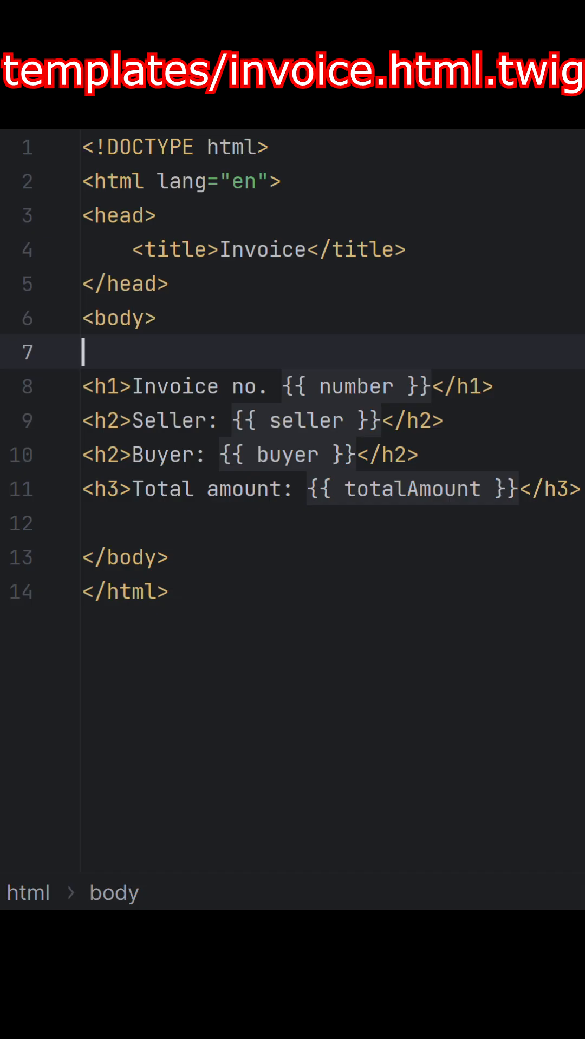
double_click(354, 386)
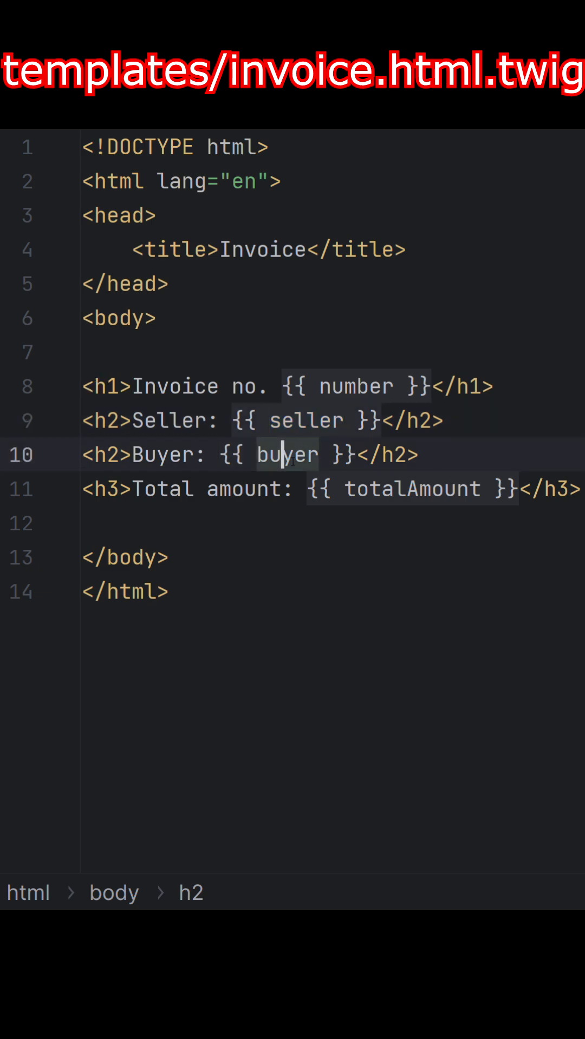
double_click(412, 489)
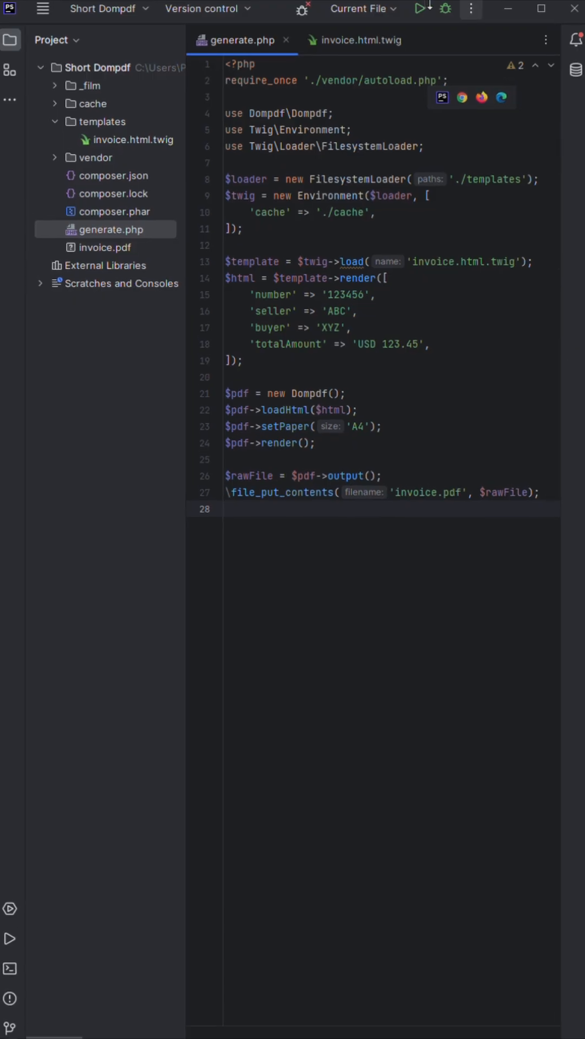
- Run generate.php and view invoice.pdf with seller ABC, buyer XYZ, total USD 123.45
click(419, 9)
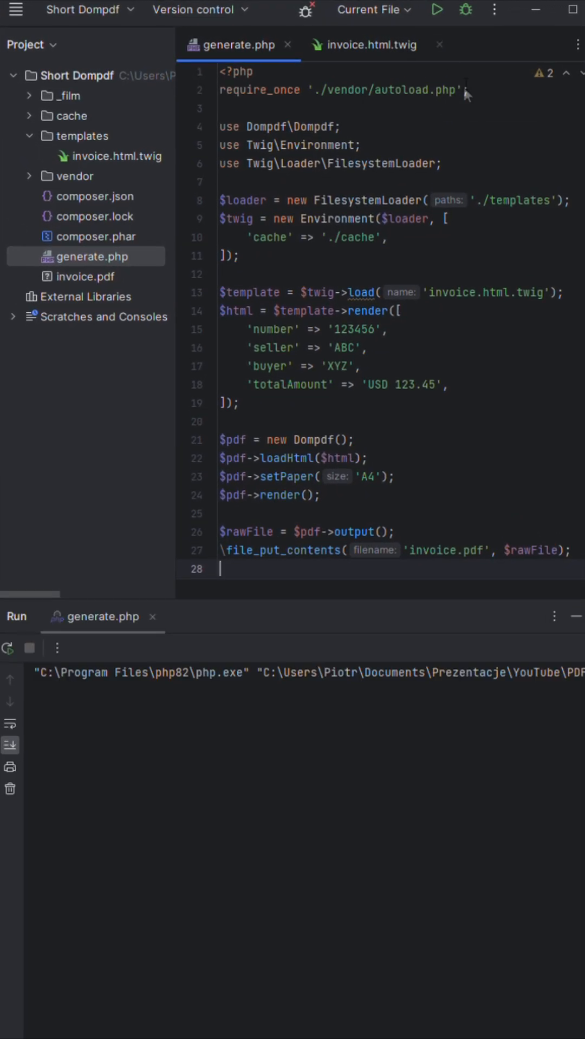
click(436, 9)
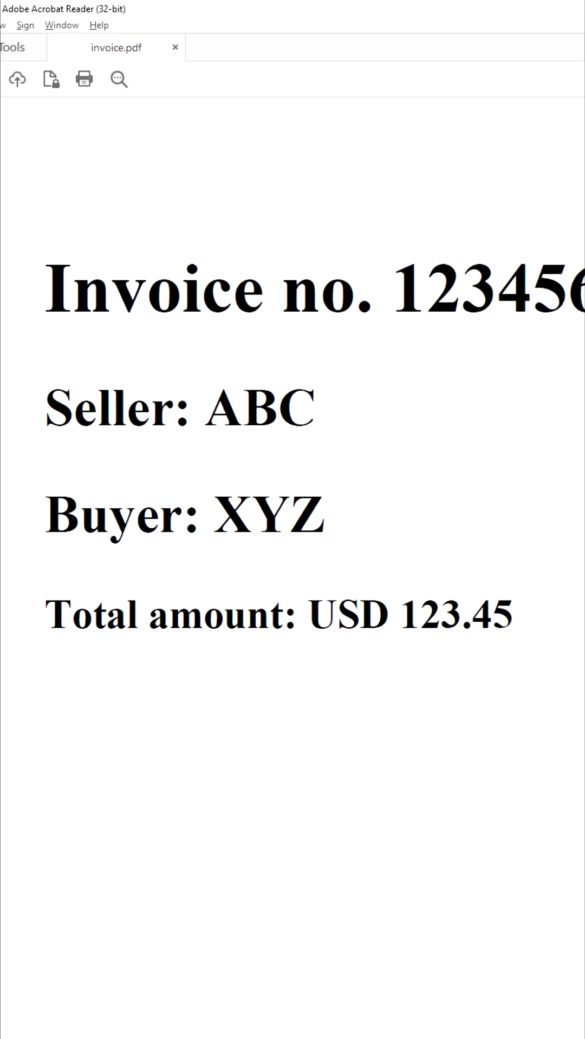